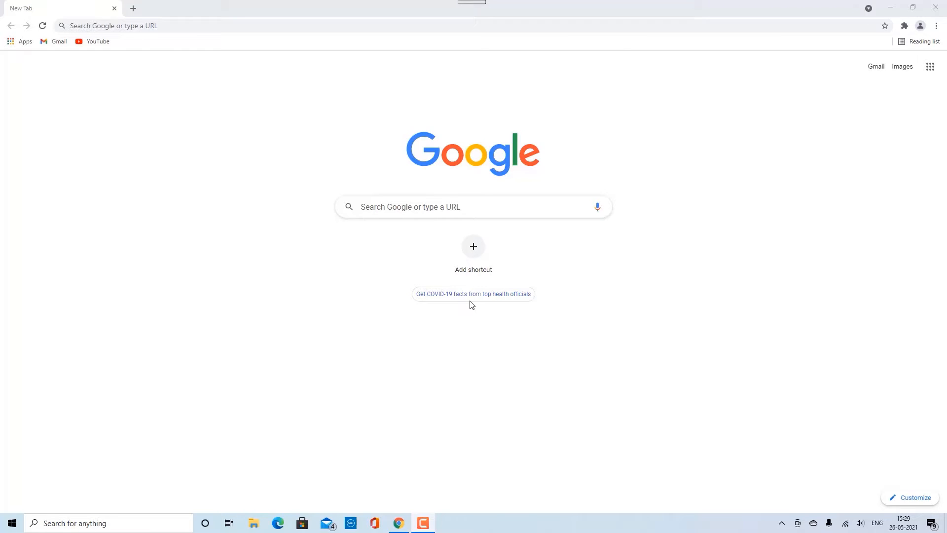
mouse_move(420, 258)
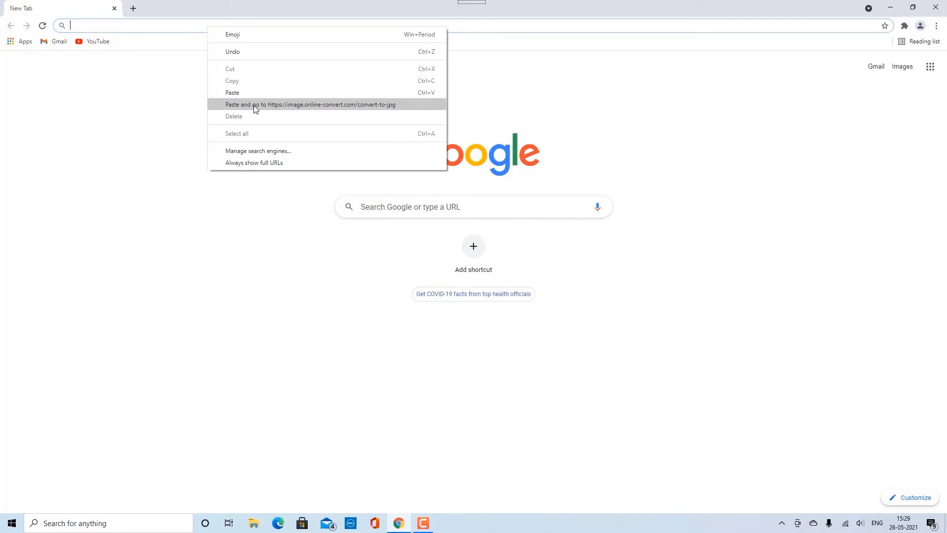
- Paste and go to the image.online-convert.com convert-to-jpg address in Chrome
left_click(311, 105)
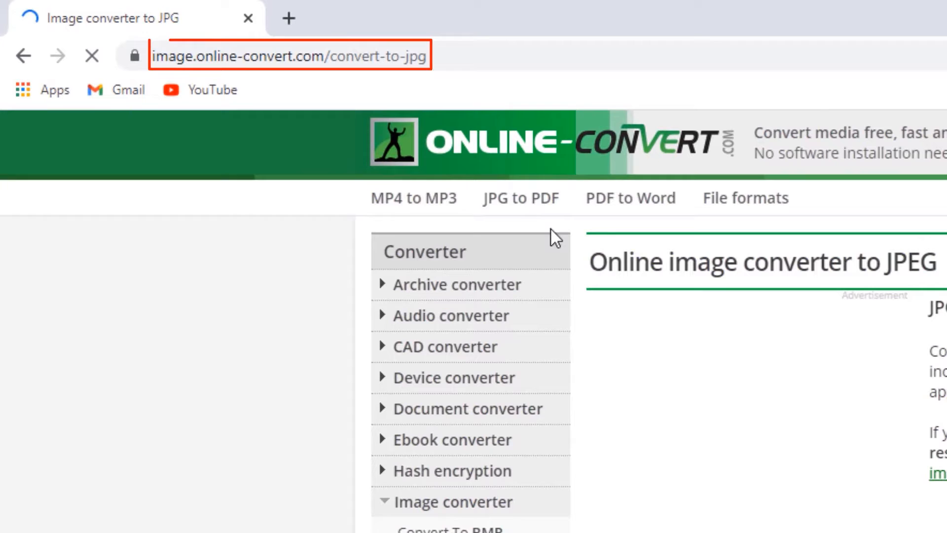
- Upload the file 'image to jpg.png' to the converter through Choose Files
scroll("down", 3)
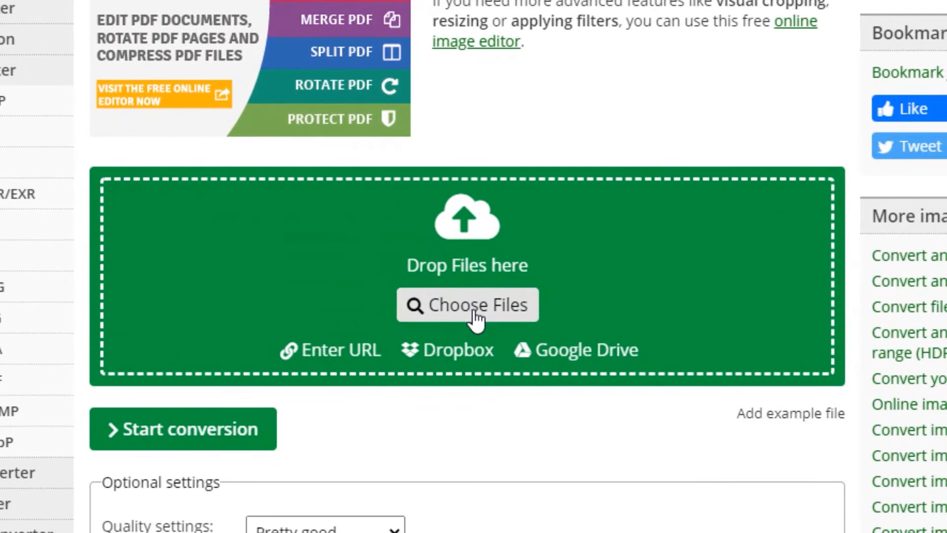
left_click(467, 304)
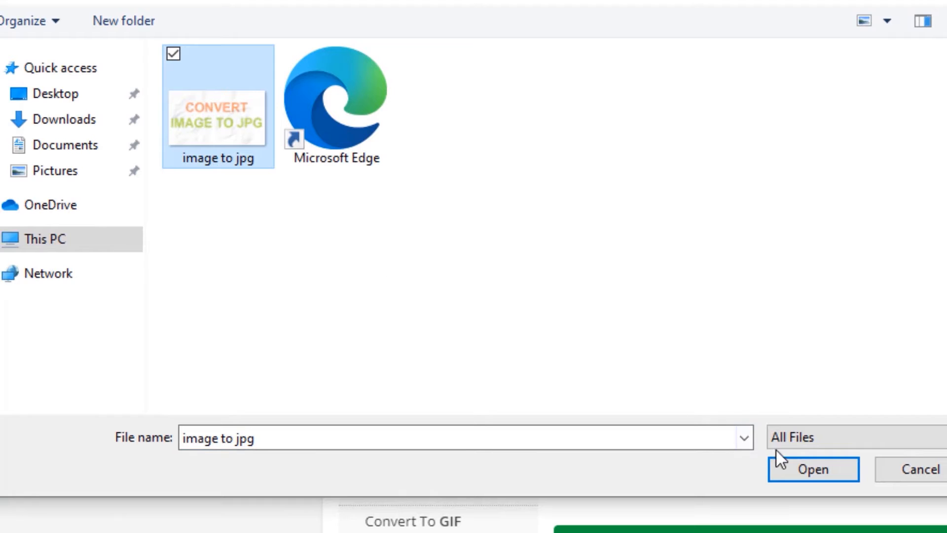
left_click(812, 469)
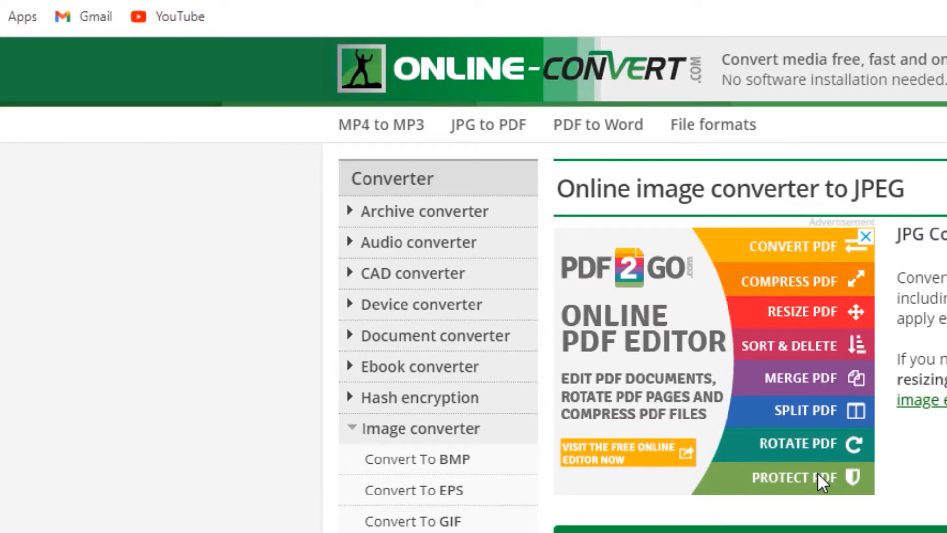
scroll("down", 3)
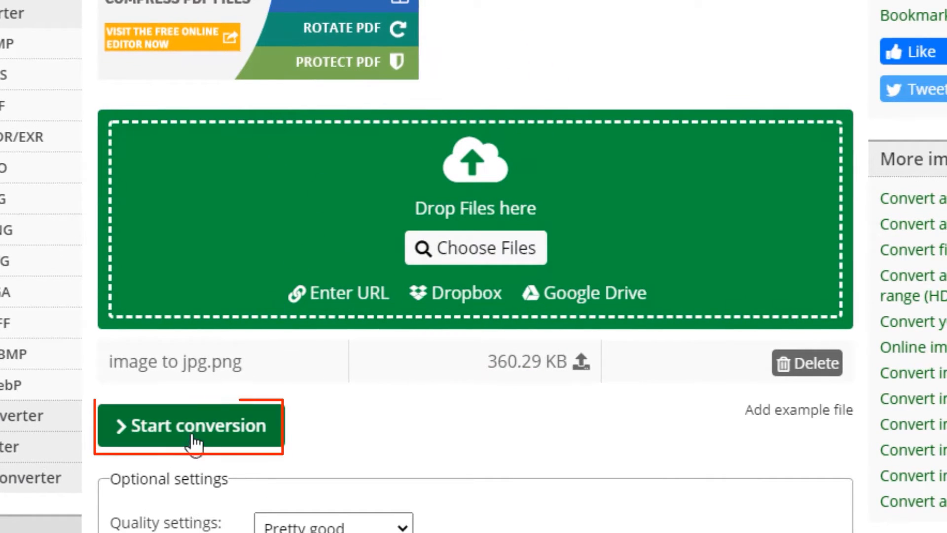
- Start the conversion, let 'image to jpg.jpg' download, and close its Photos preview
left_click(190, 424)
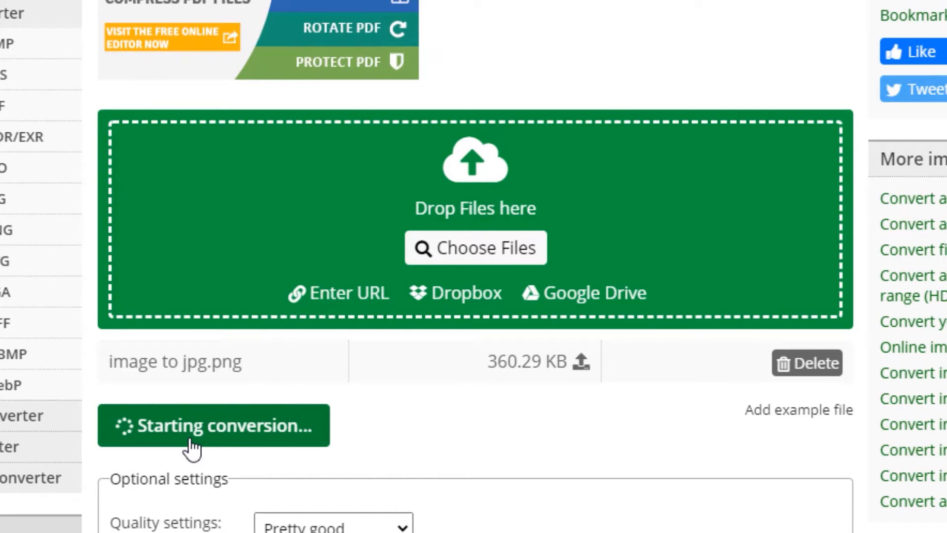
left_click(213, 424)
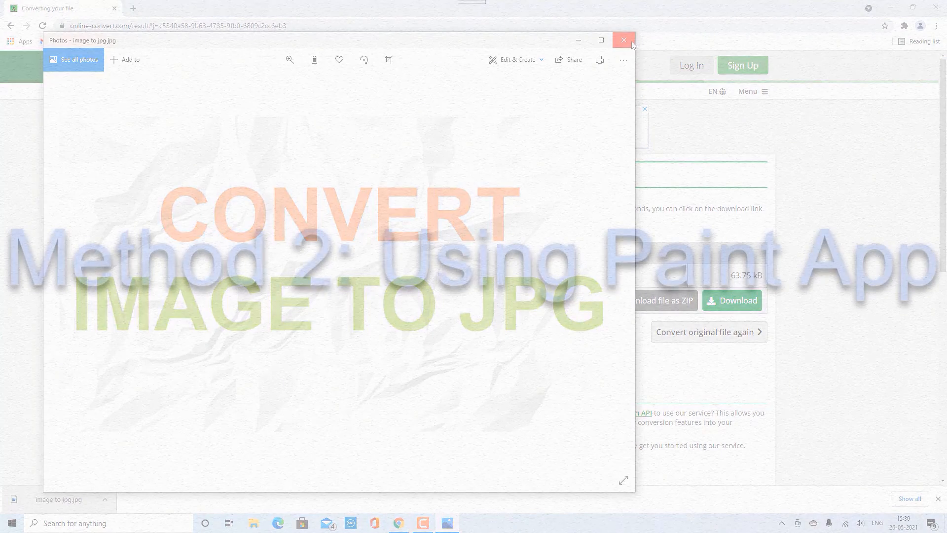
left_click(624, 39)
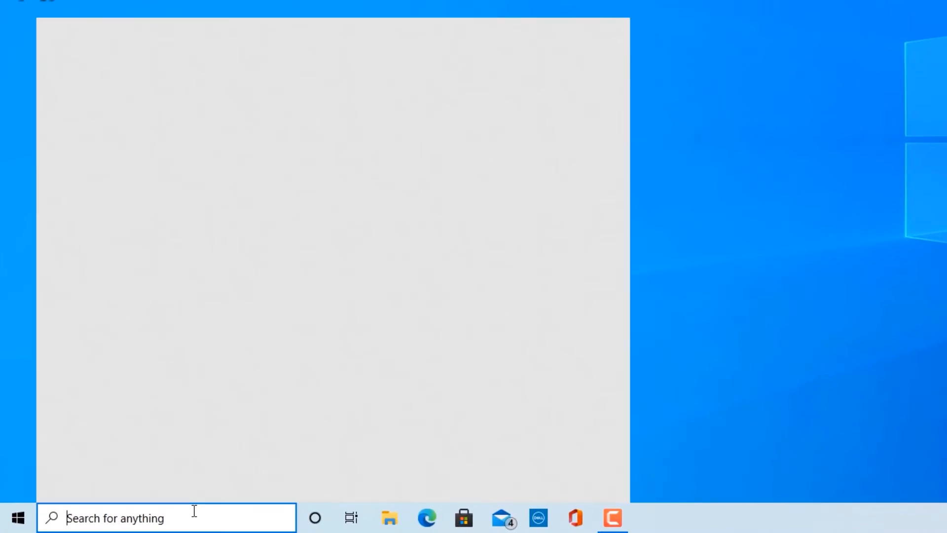
- Launch Paint from Windows Search by searching 'paint'
type("paint")
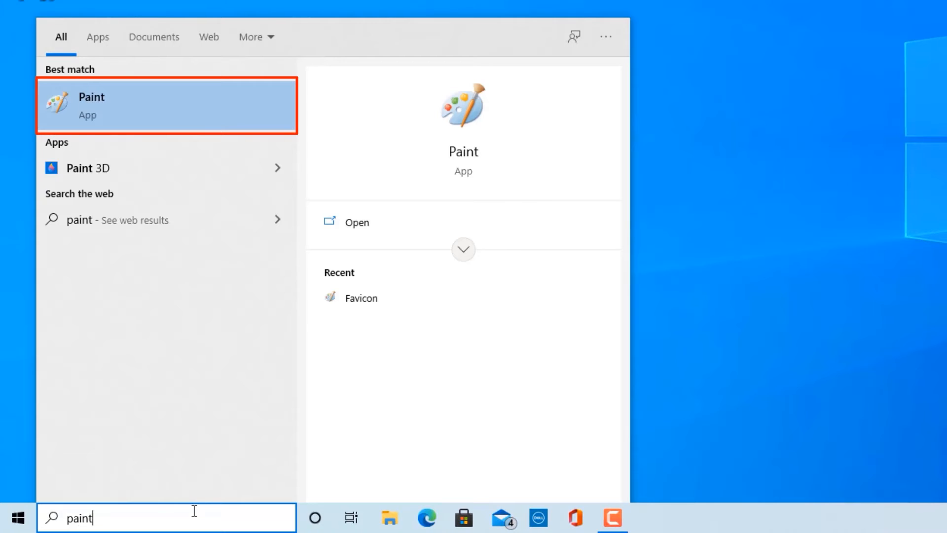
mouse_move(176, 131)
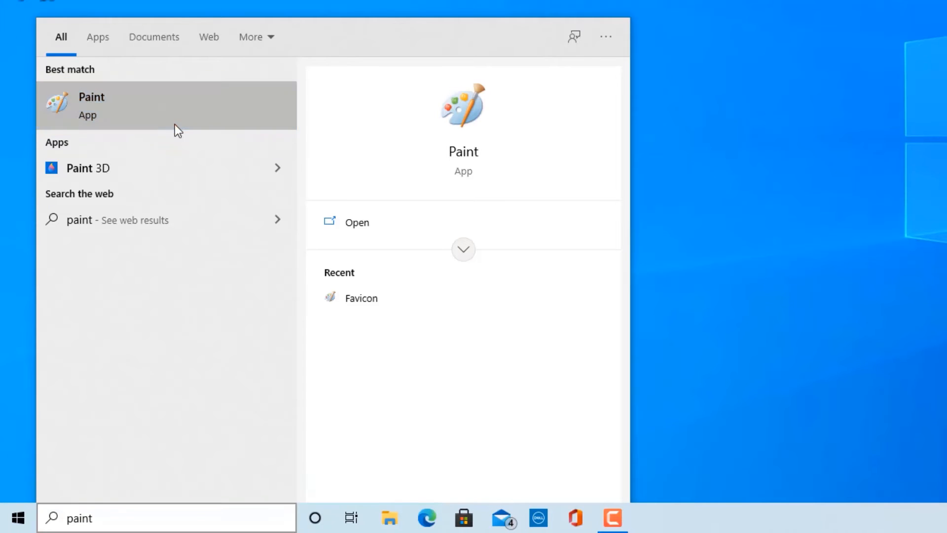
left_click(356, 222)
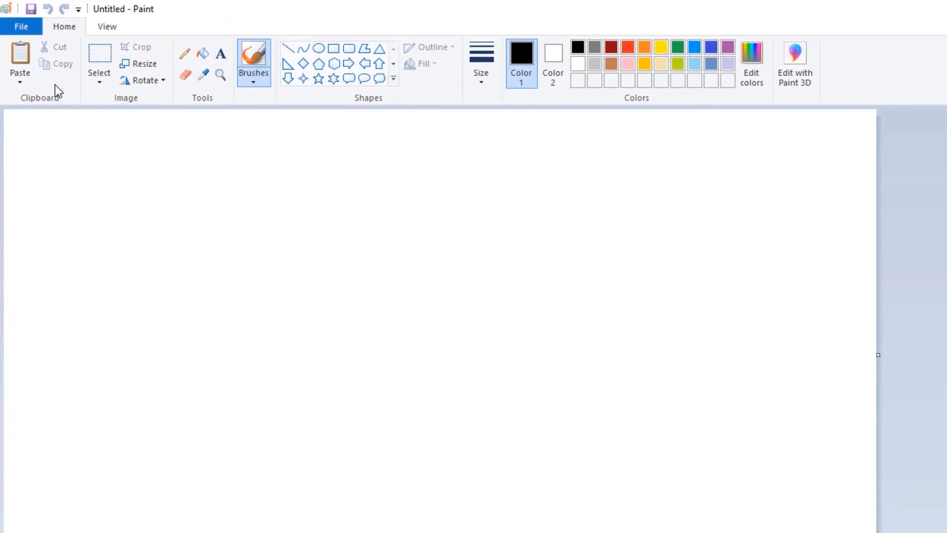
- Open the 'image to jpg' picture from the Desktop in Paint
left_click(21, 26)
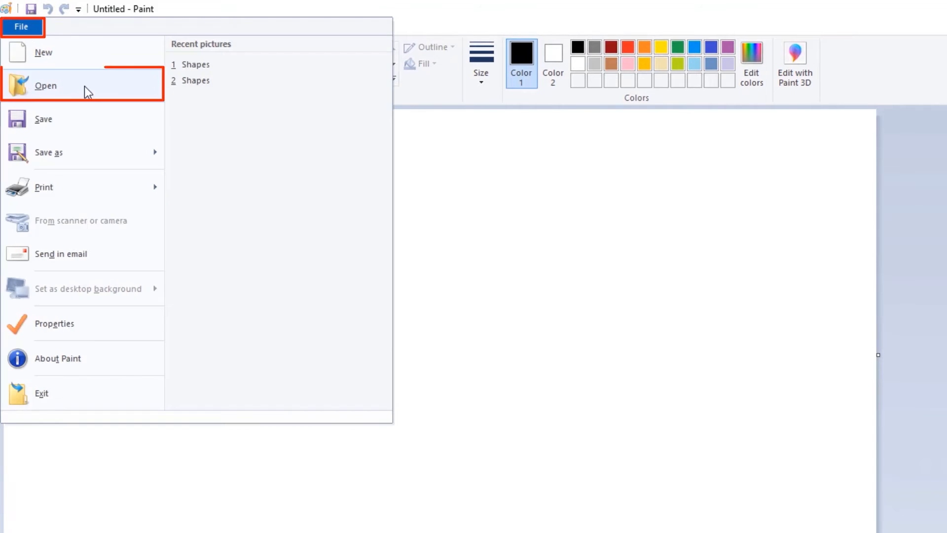
left_click(45, 85)
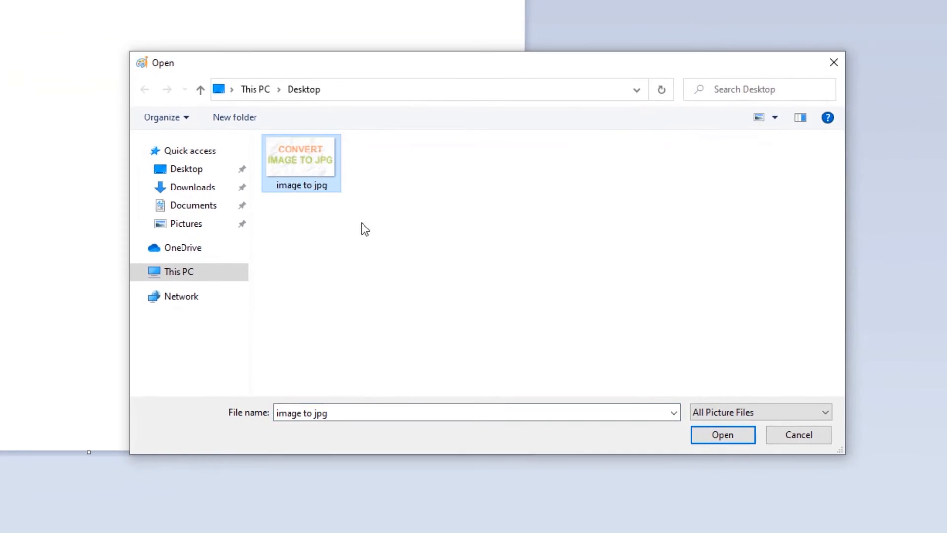
left_click(722, 434)
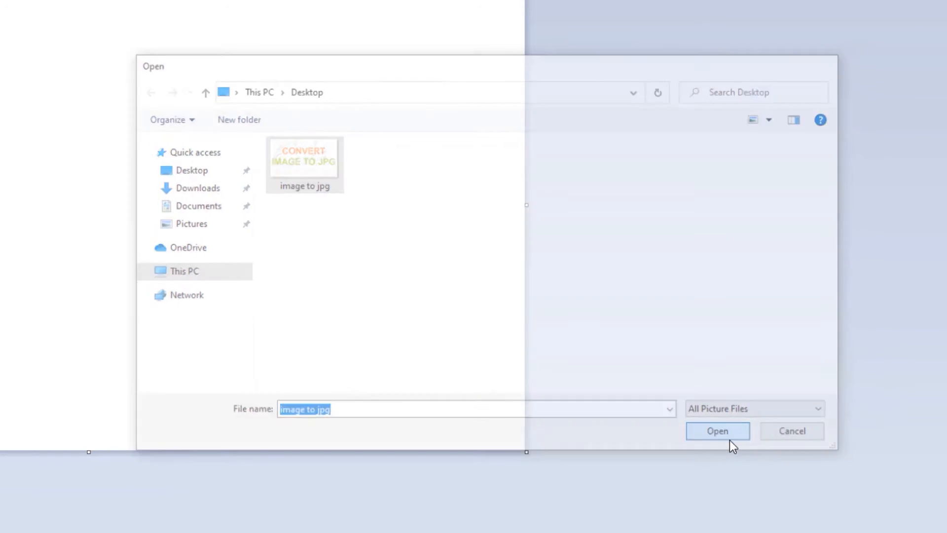
left_click(718, 431)
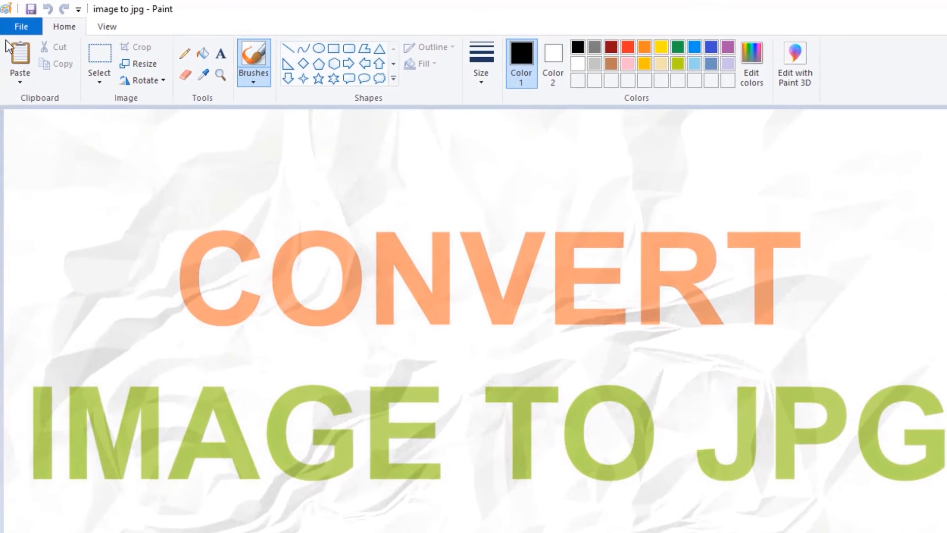
- Bring up Paint's File menu to reach Save as JPEG picture
left_click(21, 25)
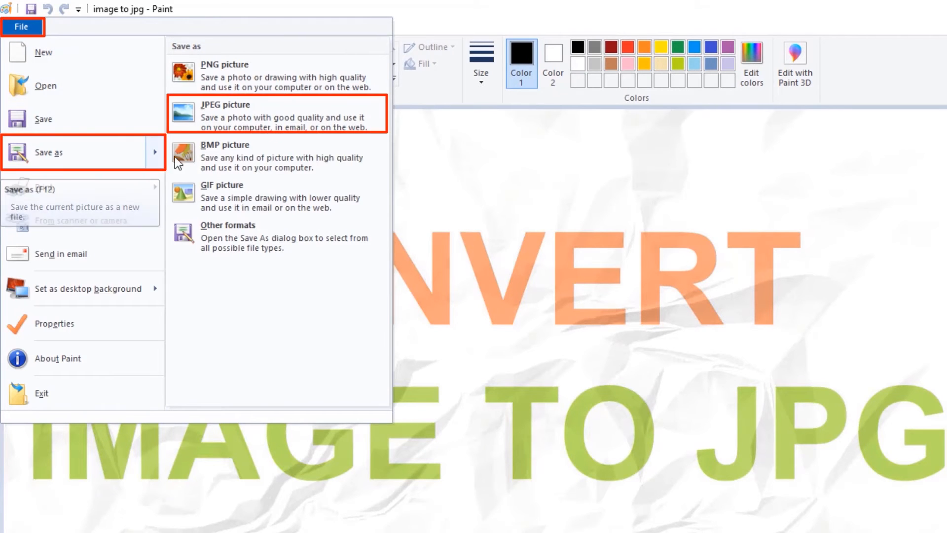
mouse_move(262, 136)
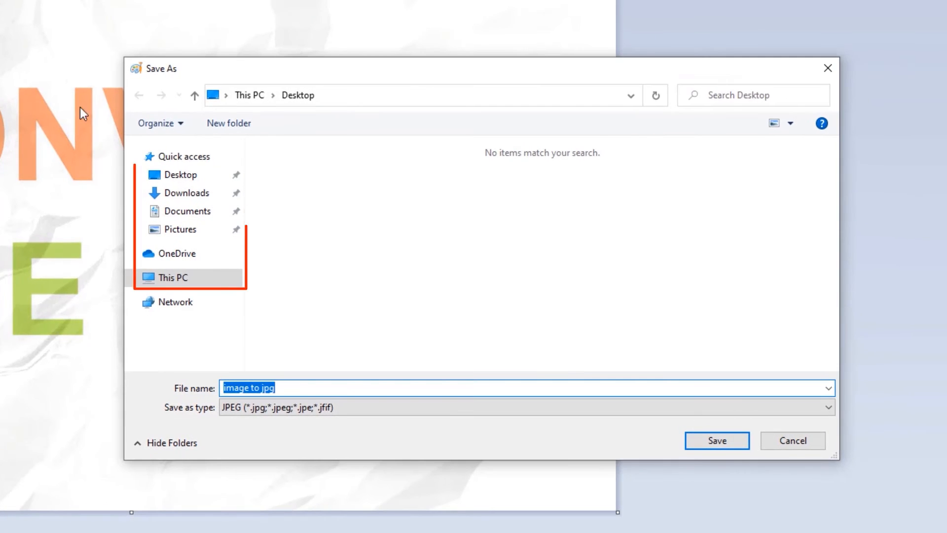
- Replace the JPEG file name with 'convert' for saving on the Desktop
left_click(179, 175)
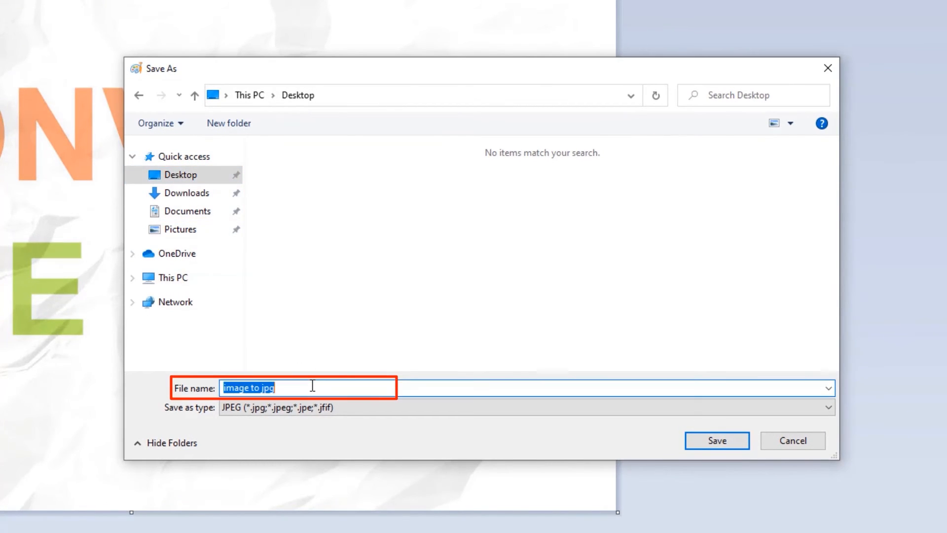
type("conv")
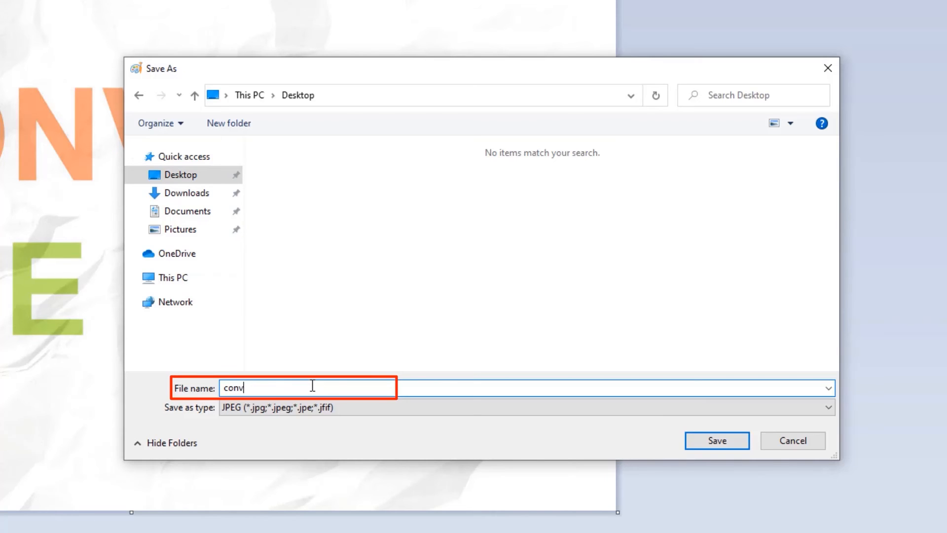
type("ert")
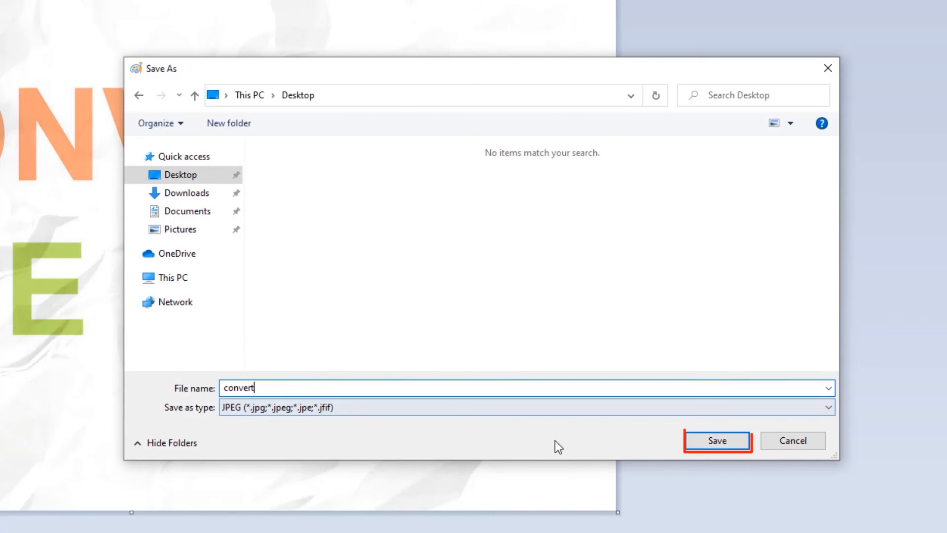